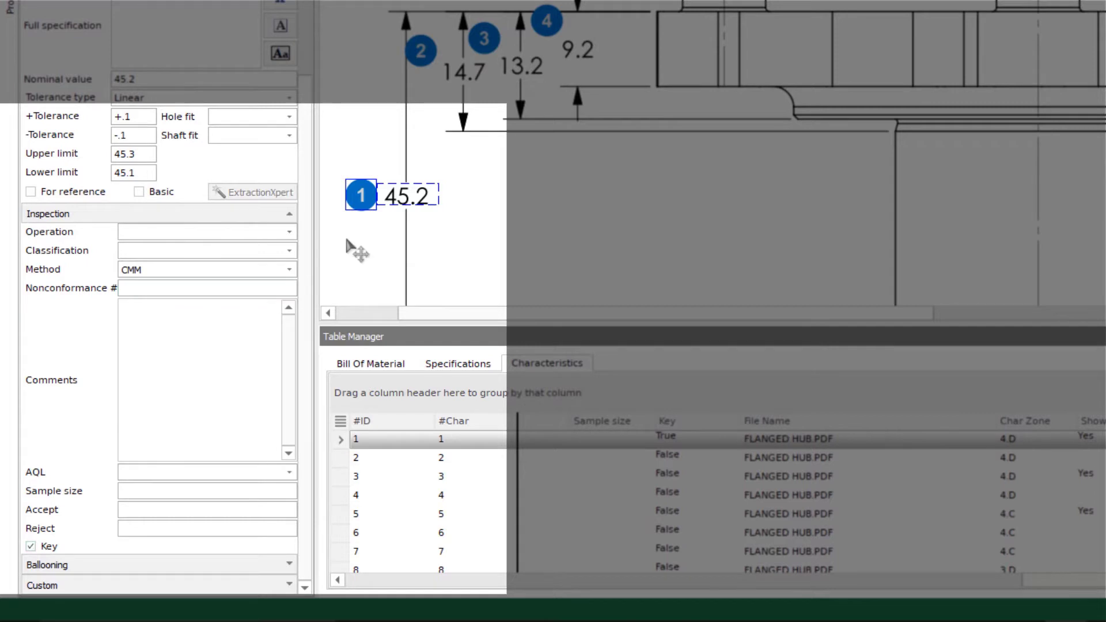
mouse_move(361, 233)
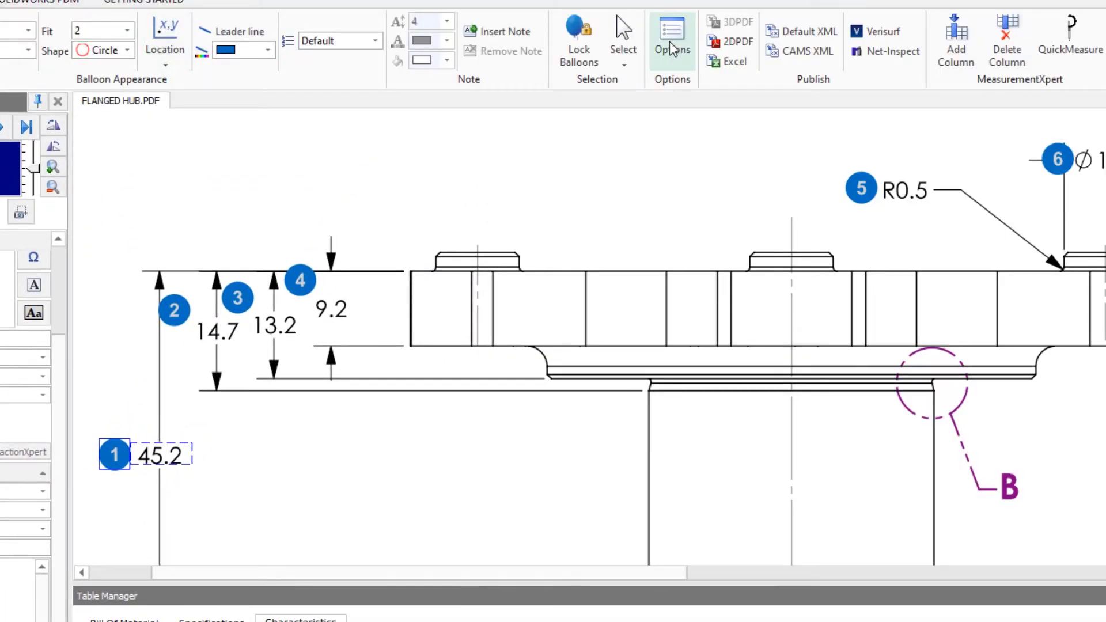
- Add a 'Key' value to the Classifications list under Options > Lists
click(671, 39)
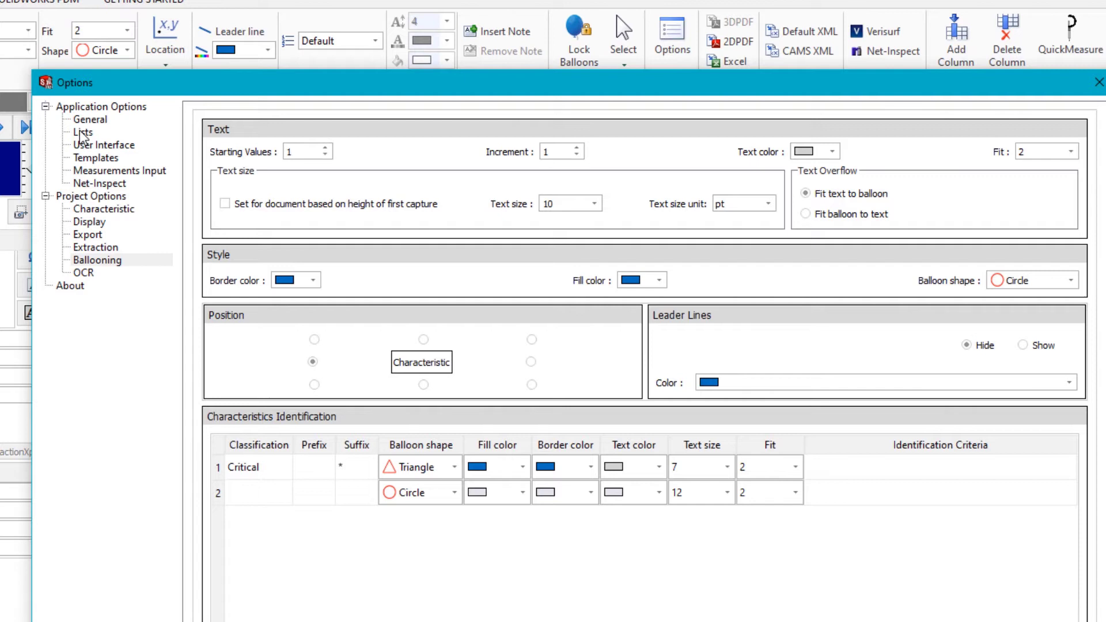
click(83, 132)
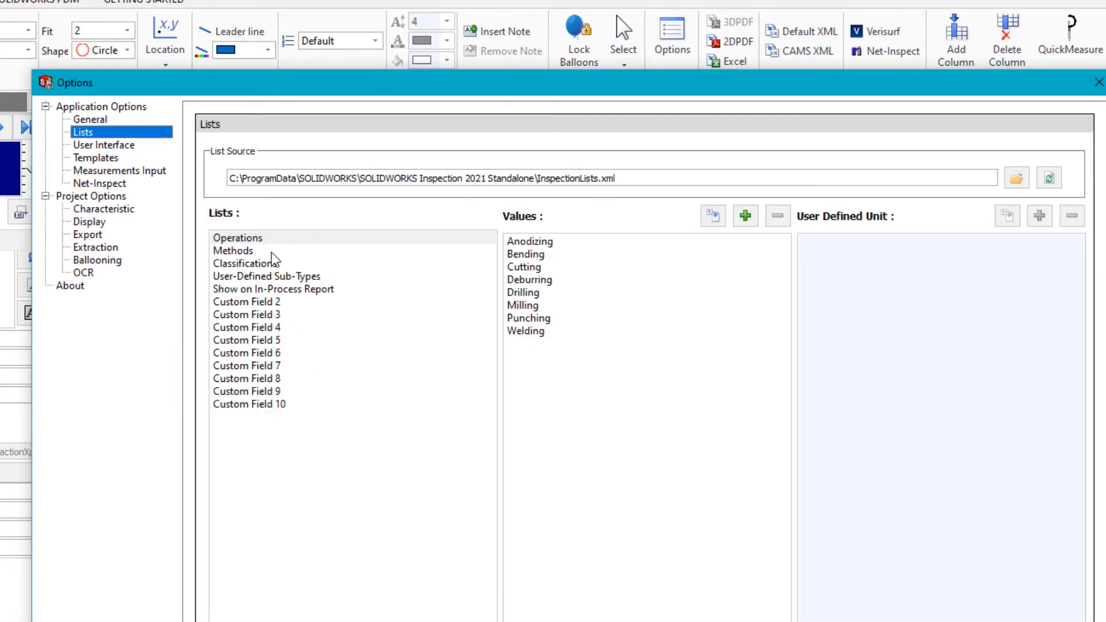
click(246, 263)
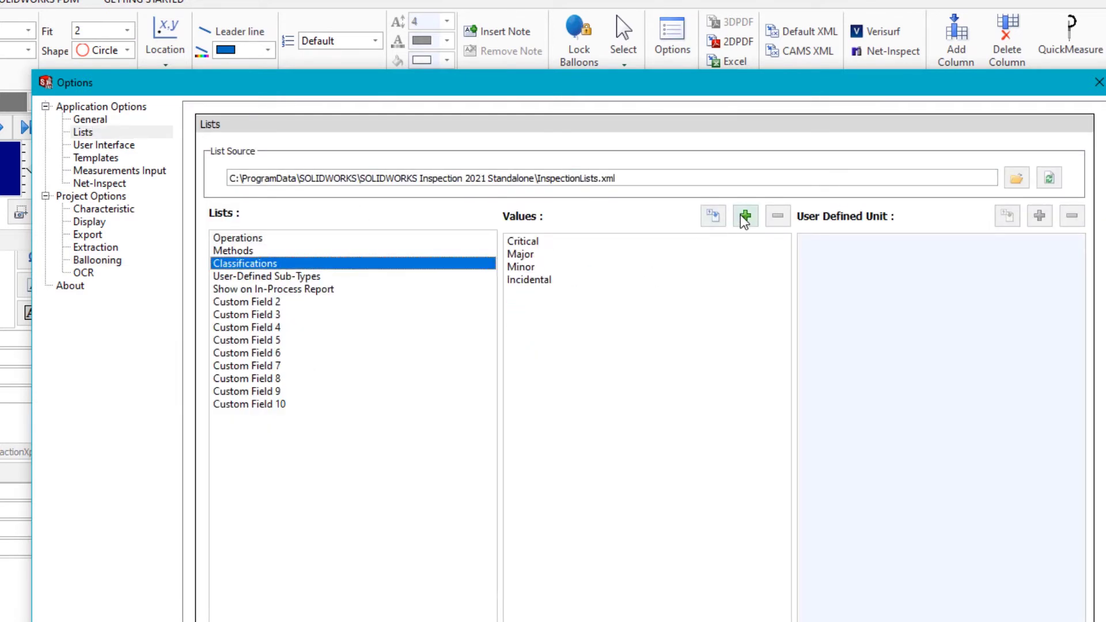
mouse_move(551, 248)
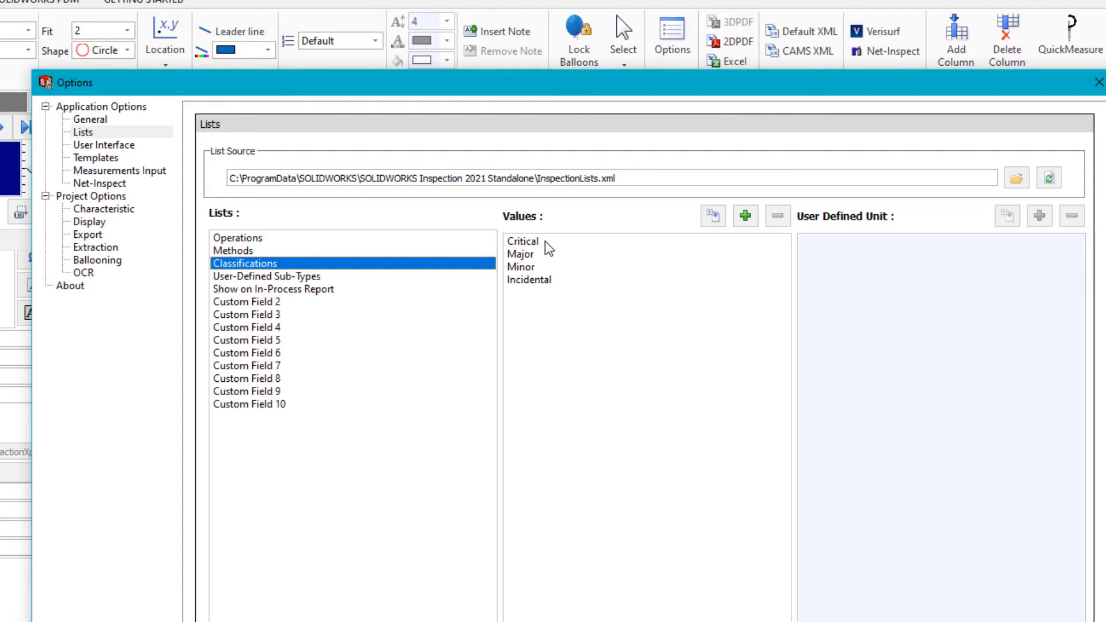
click(745, 216)
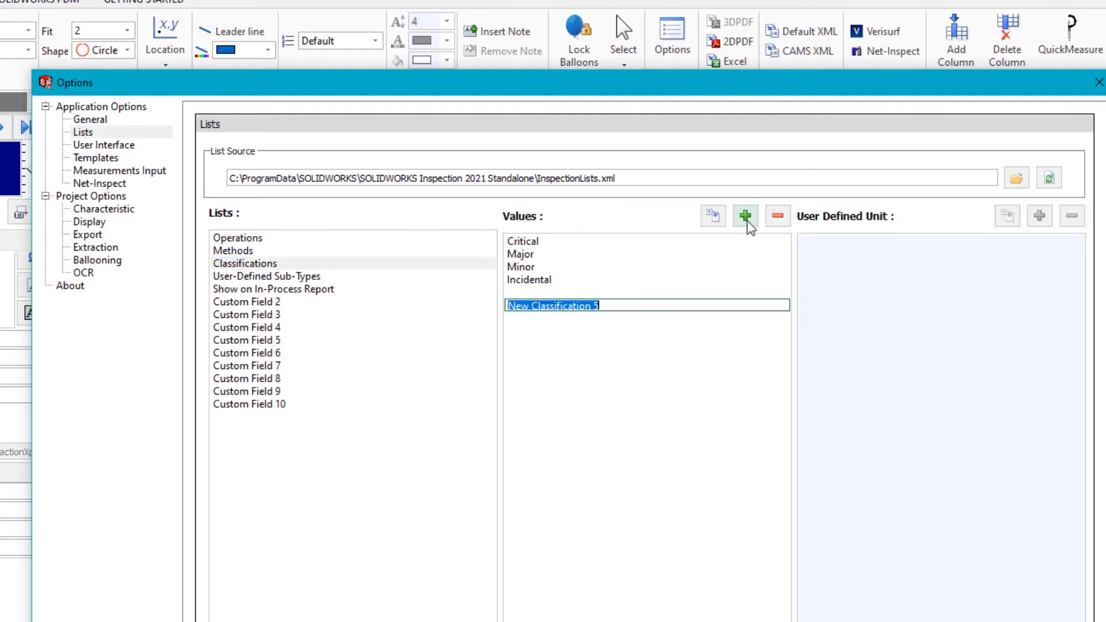
text(Kev)
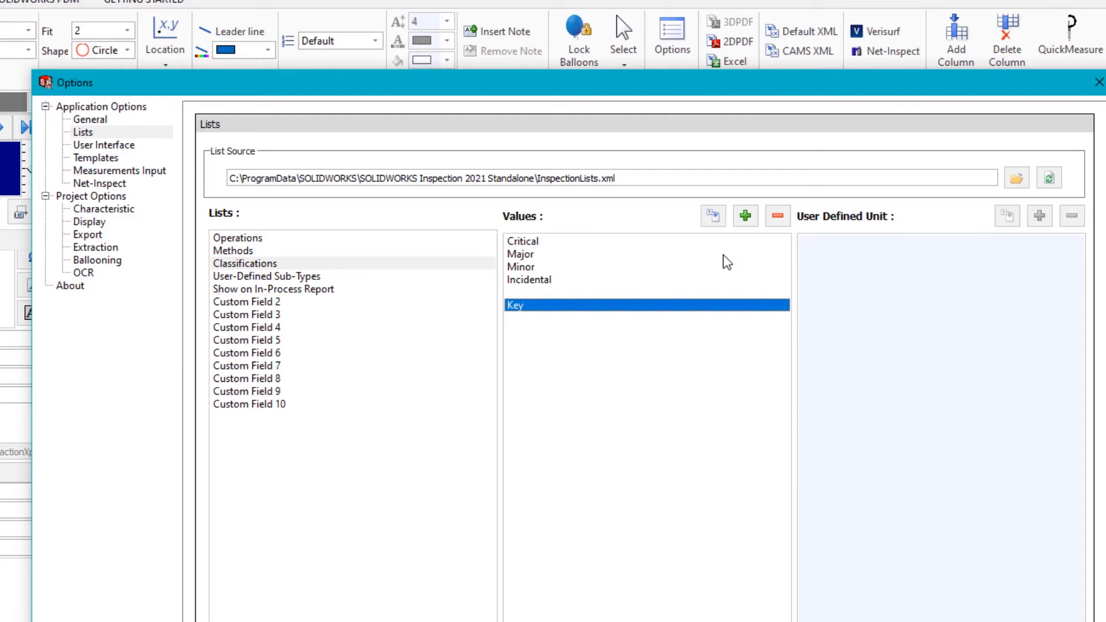
mouse_move(711, 343)
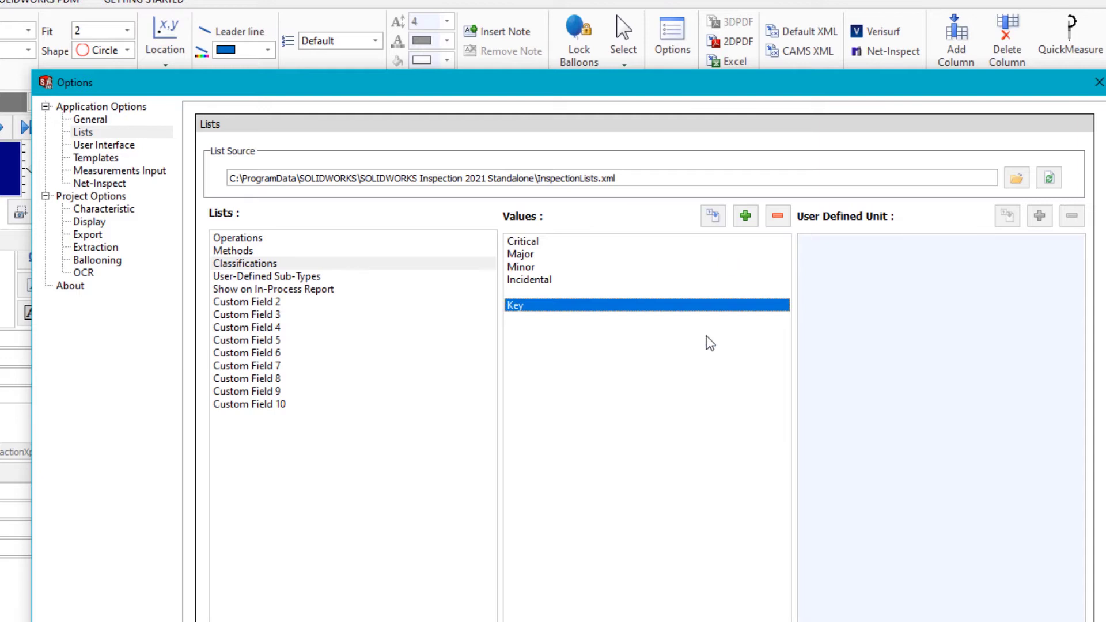
click(778, 216)
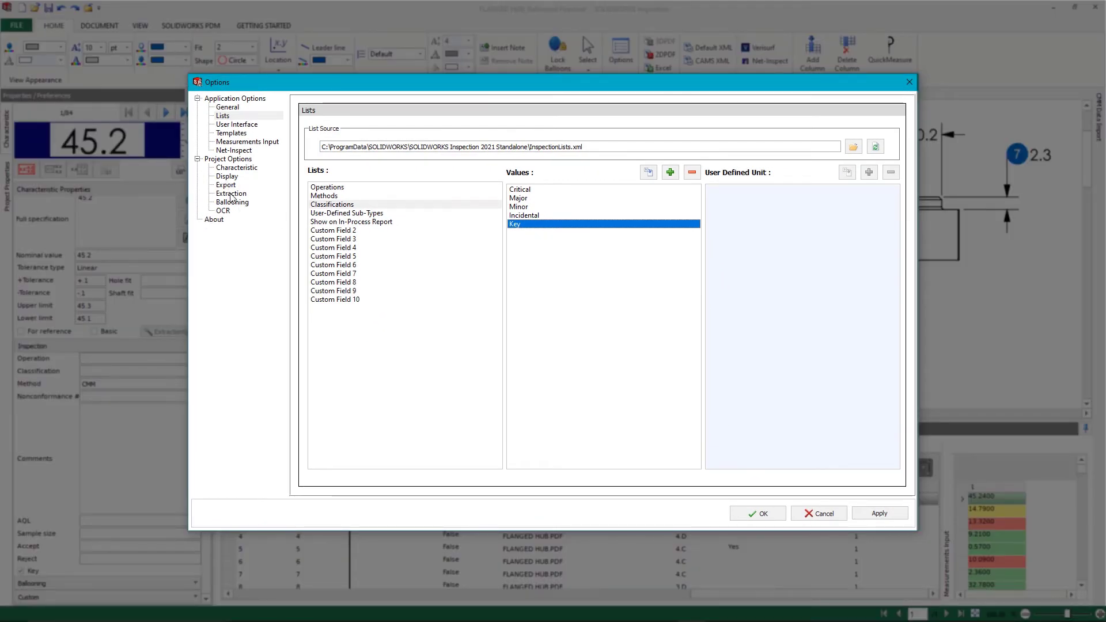
- Show Project Options > Ballooning and view the fill colour choices for Critical balloons
click(232, 202)
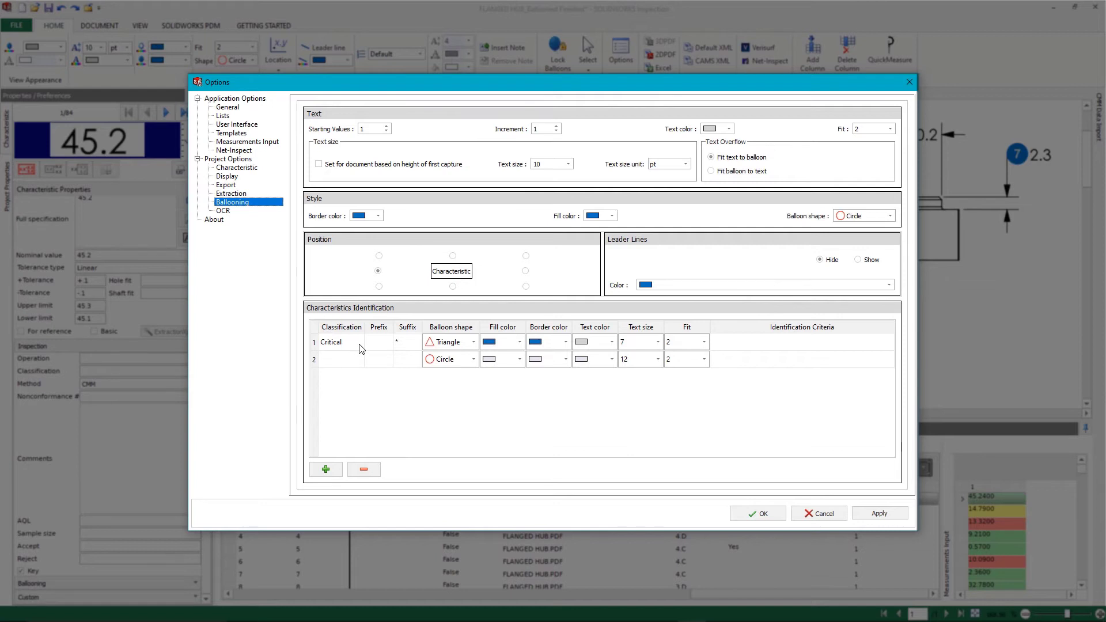
mouse_move(359, 347)
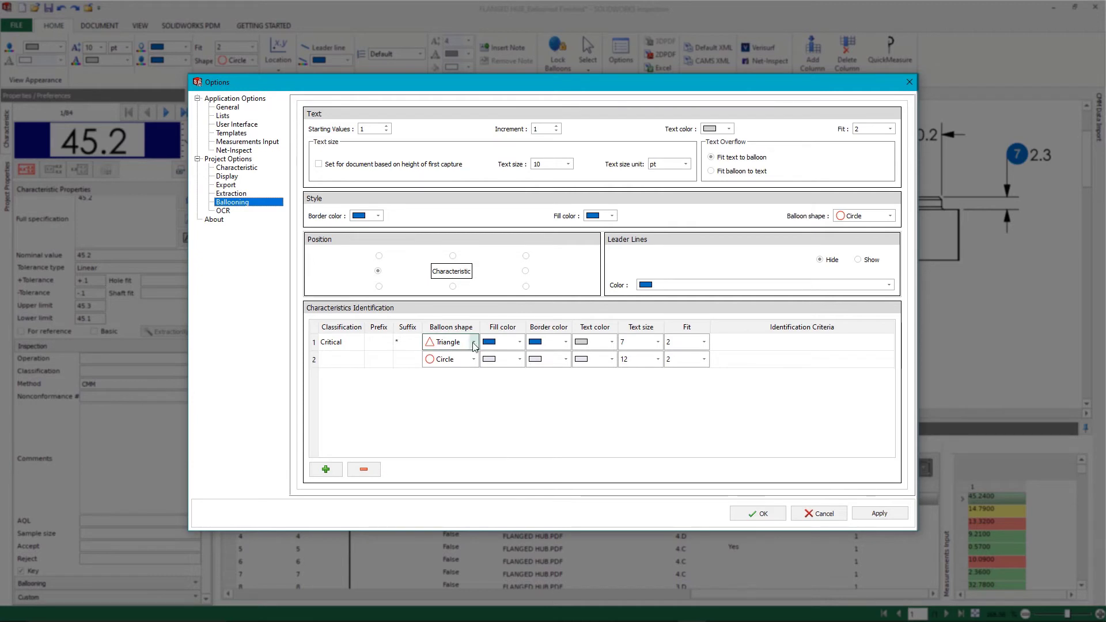
click(520, 342)
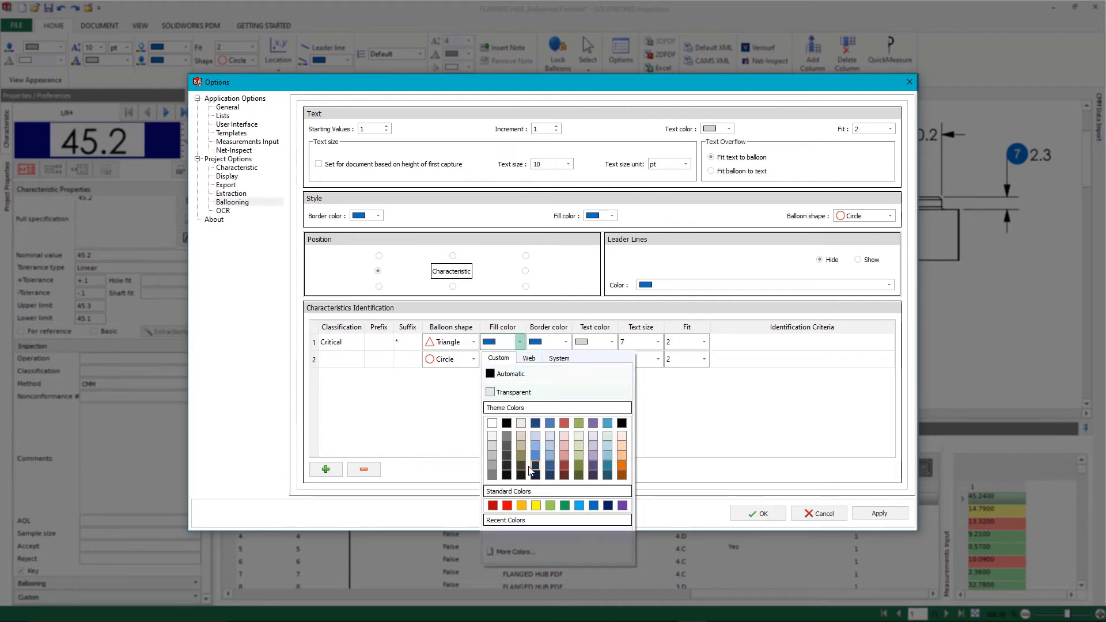
mouse_move(659, 403)
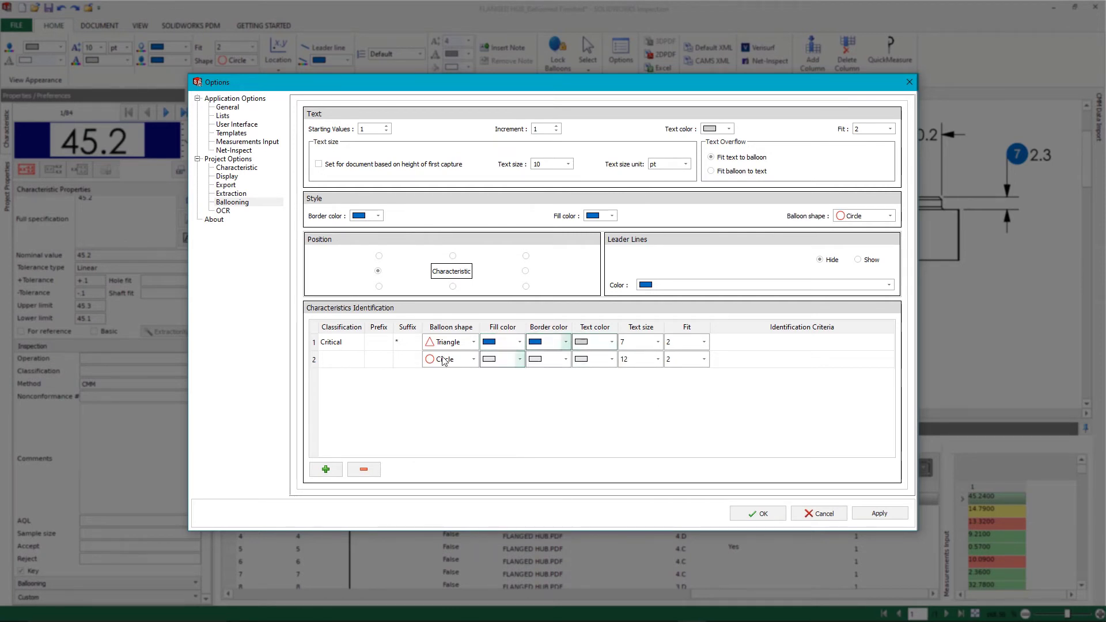
- Set style row 2 to Key: prefix K, red diamond, text size 8, then accept
click(359, 359)
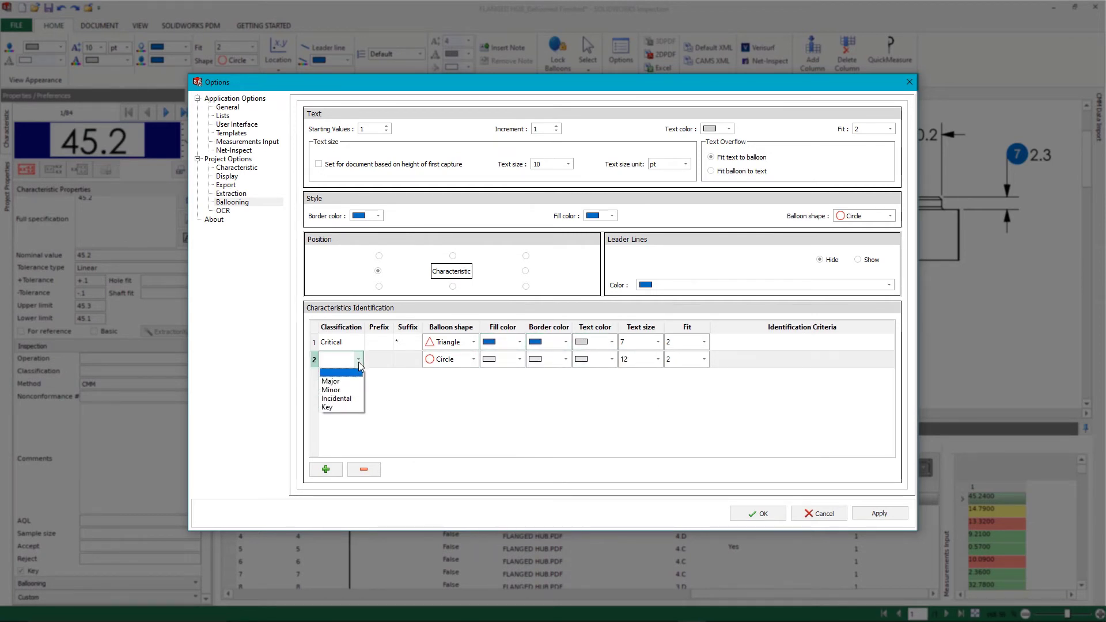
click(326, 407)
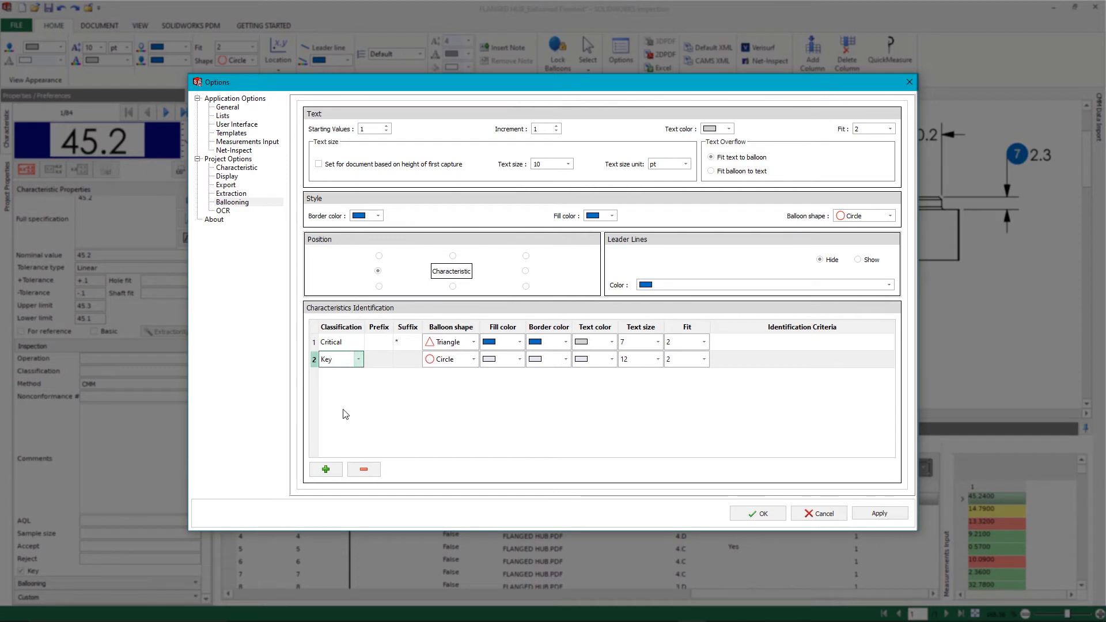
click(379, 359)
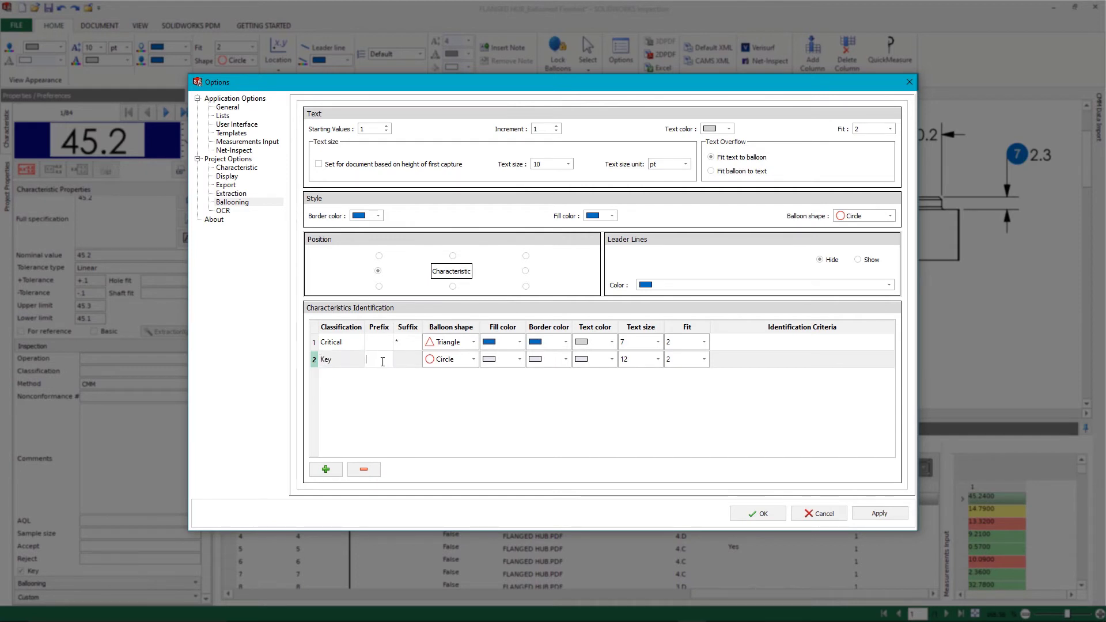
text(K)
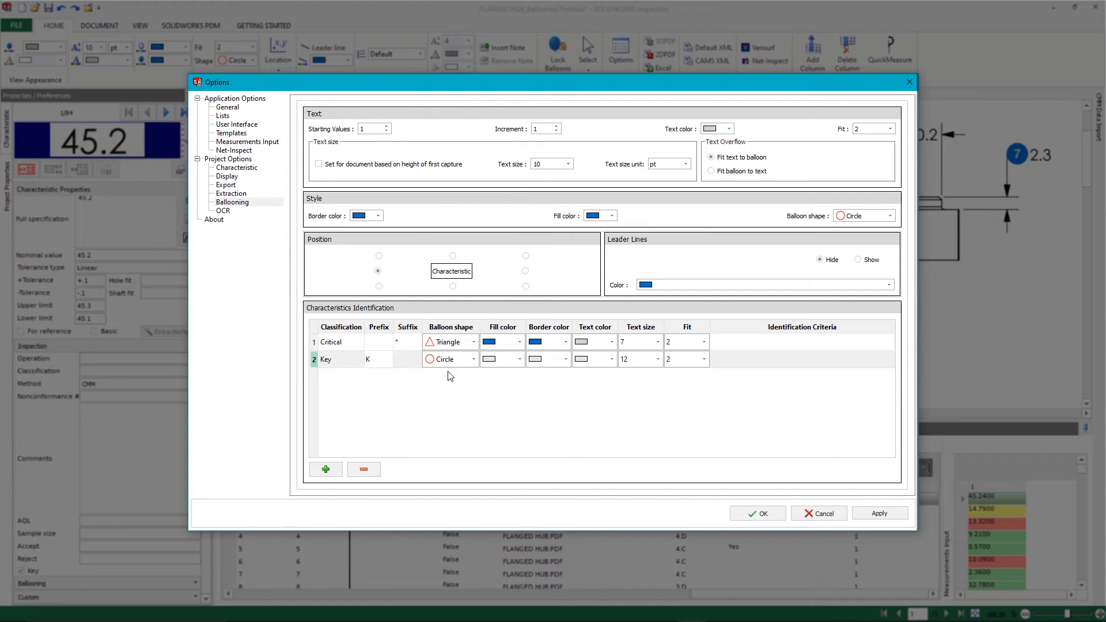
click(472, 359)
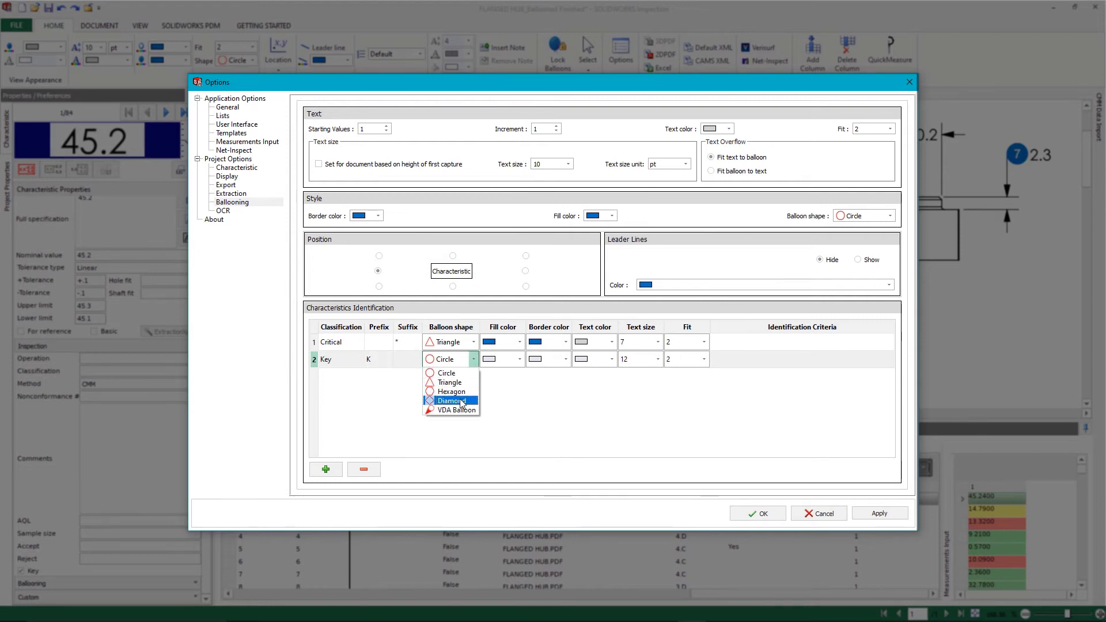
click(452, 400)
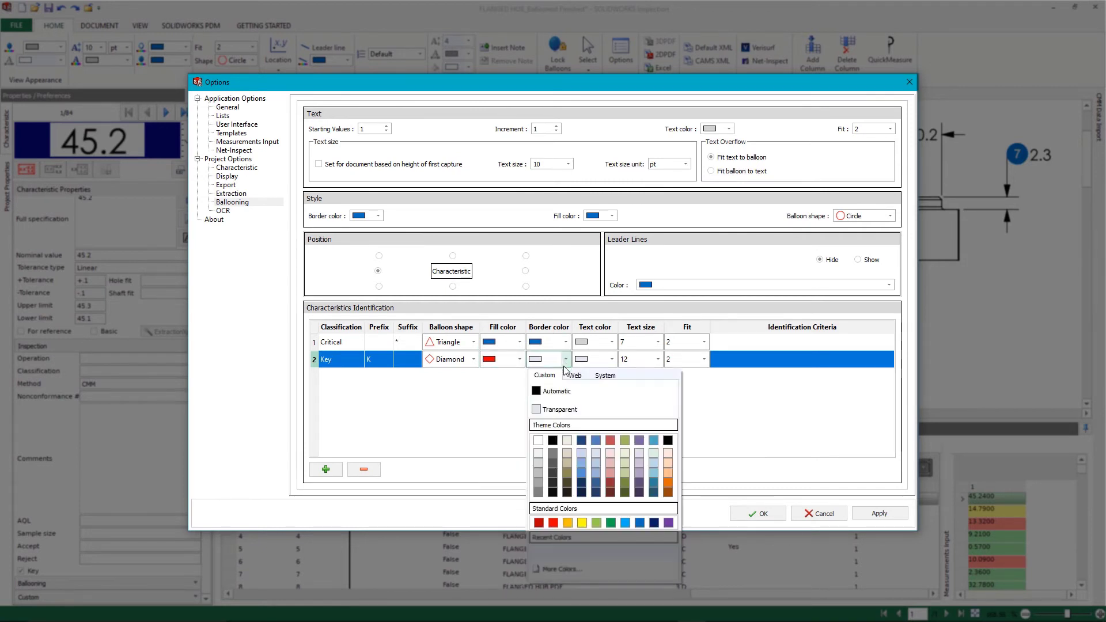
click(551, 522)
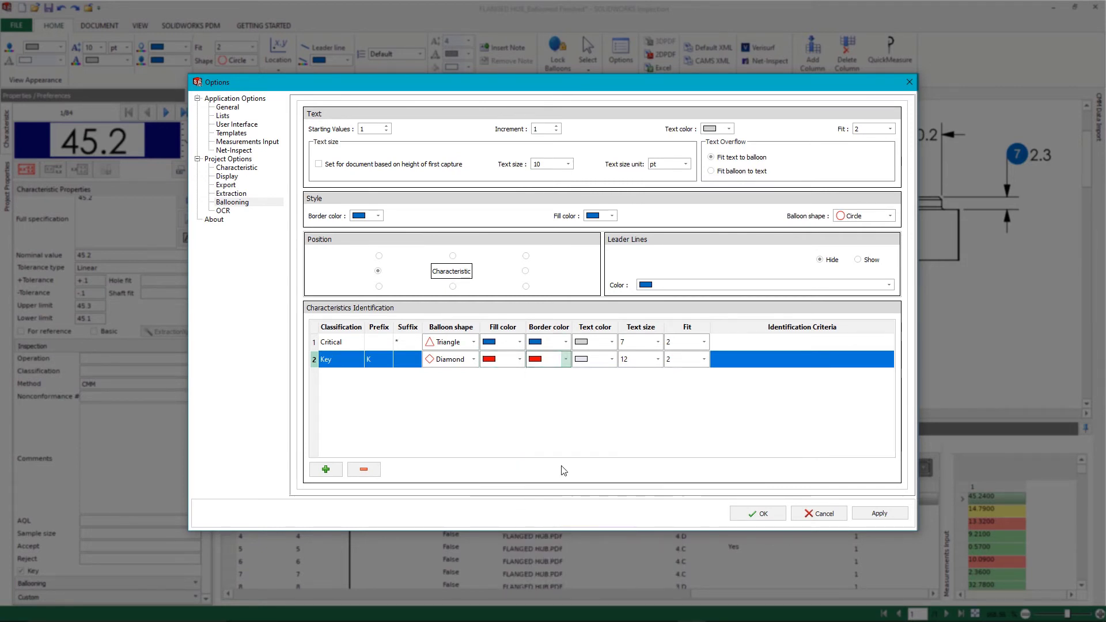
click(611, 359)
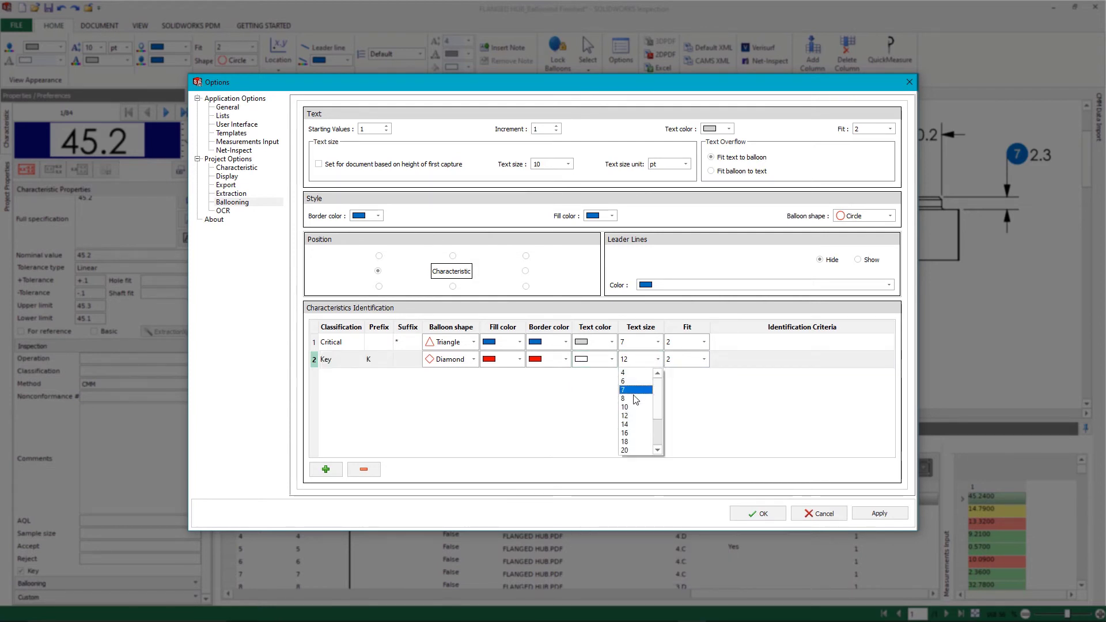
click(623, 399)
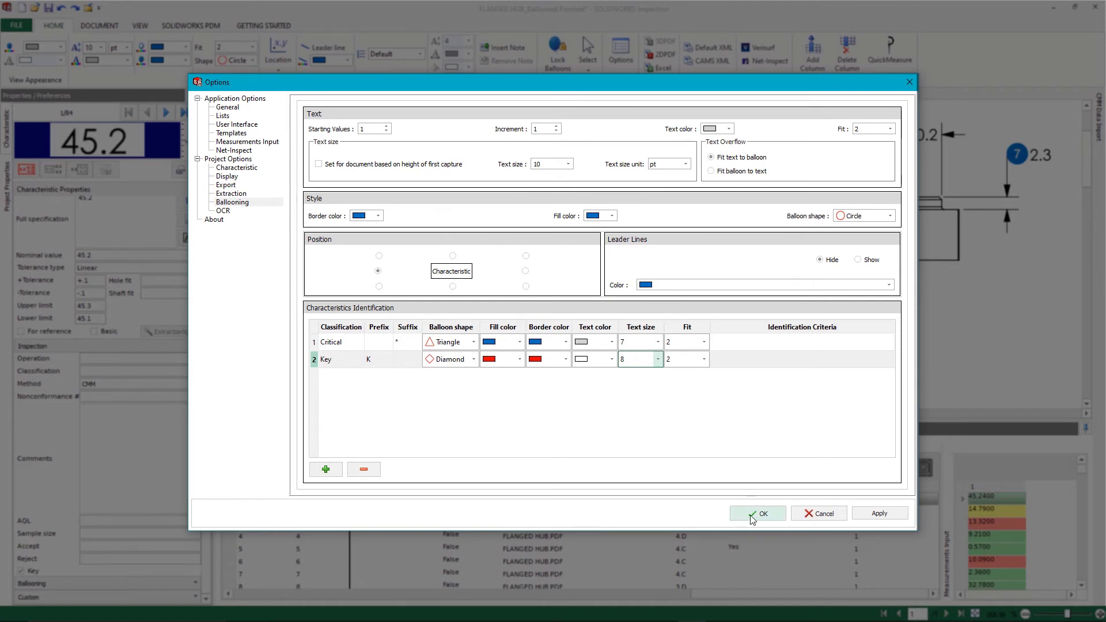
click(757, 513)
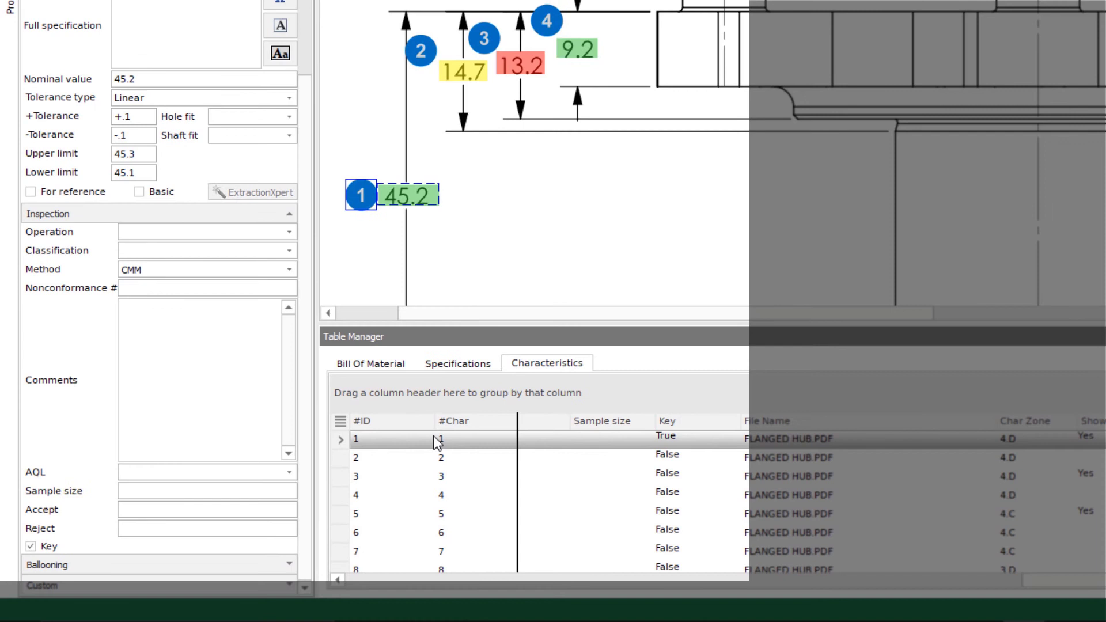
mouse_move(64, 557)
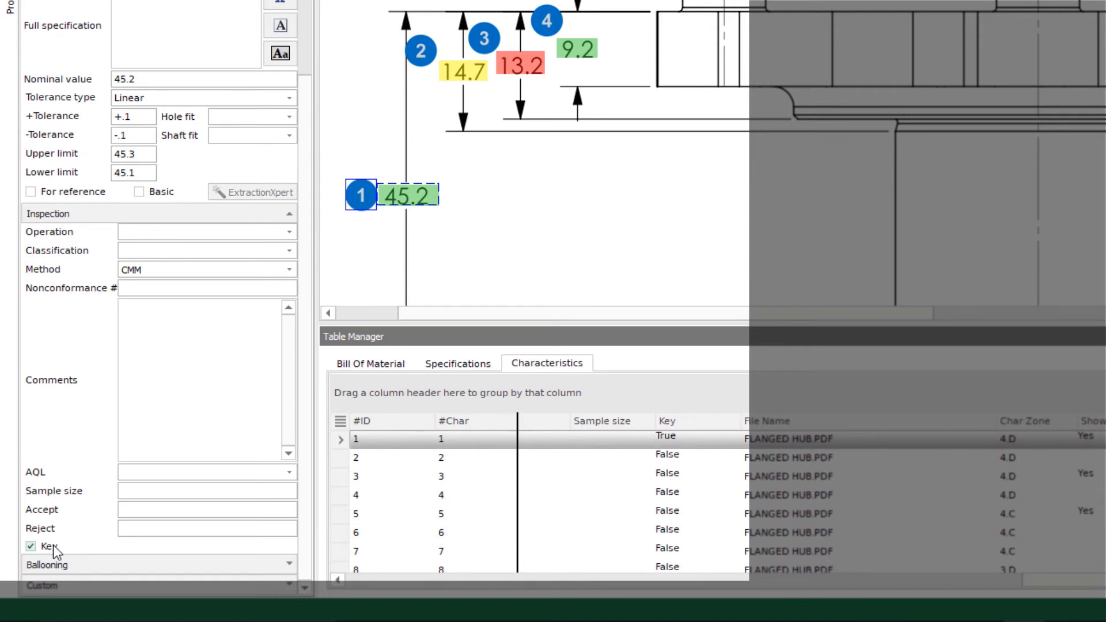
mouse_move(67, 554)
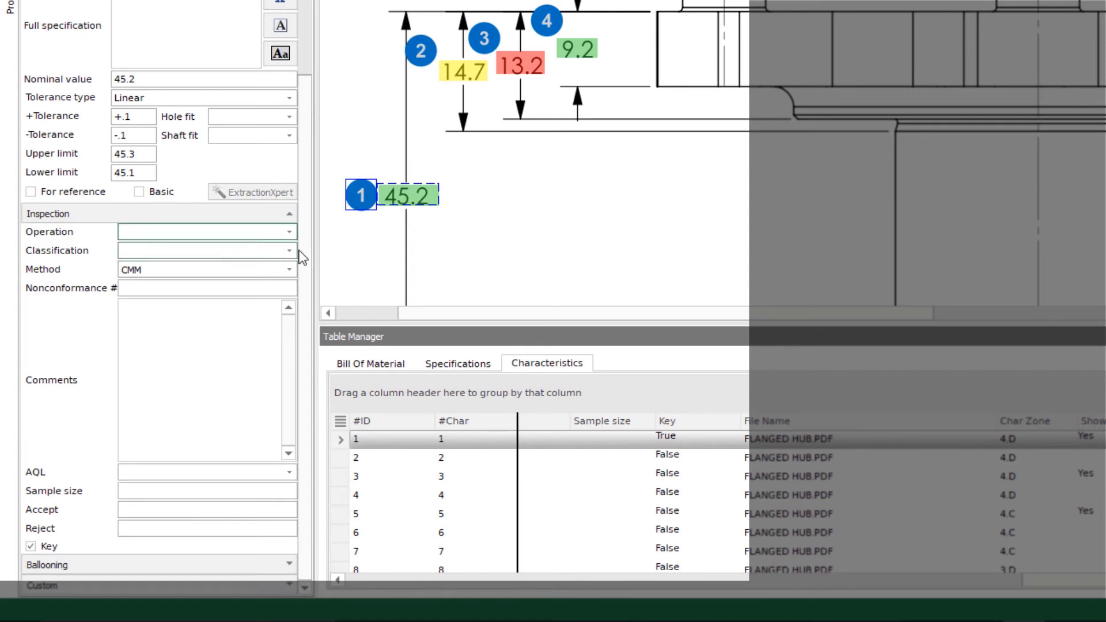
- Set characteristic 1 (45.2) to the Key classification in the properties panel
click(289, 250)
text(Key)
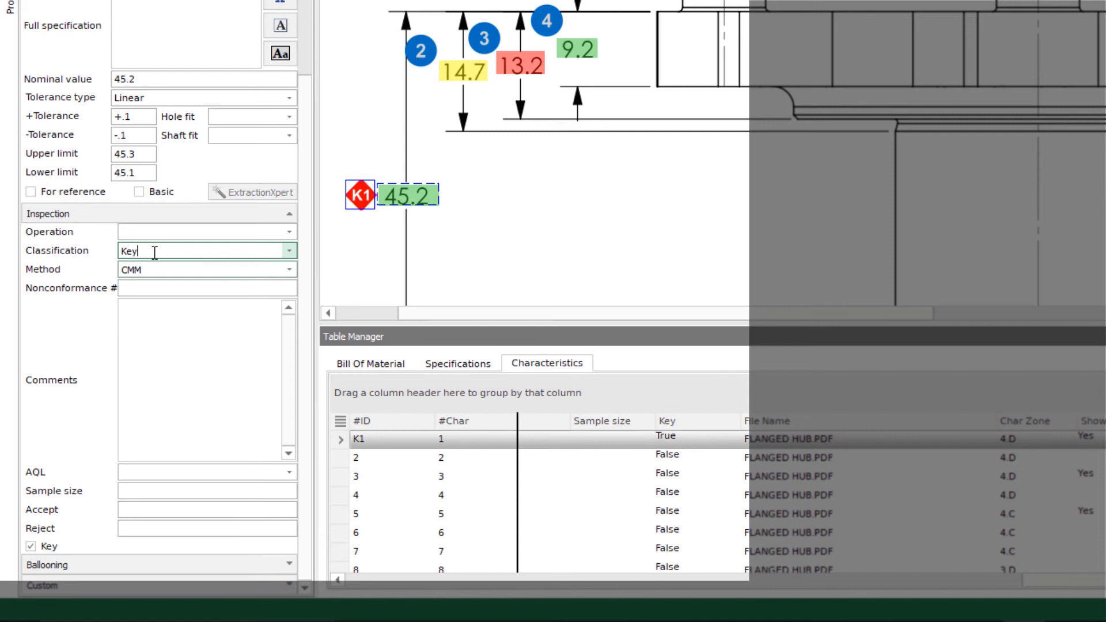
mouse_move(351, 232)
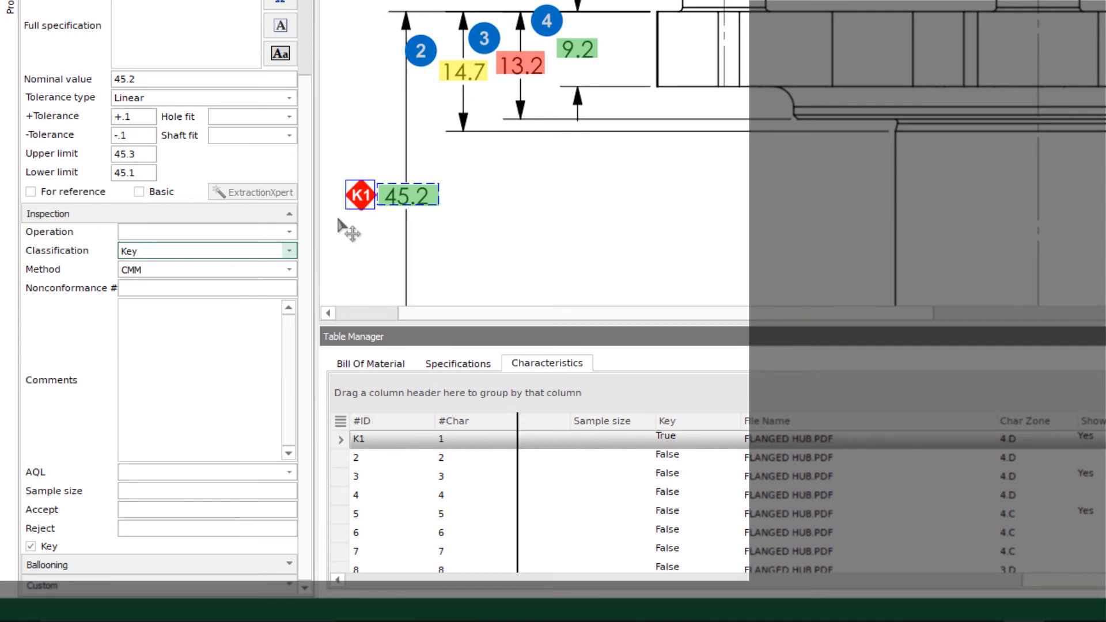
click(207, 251)
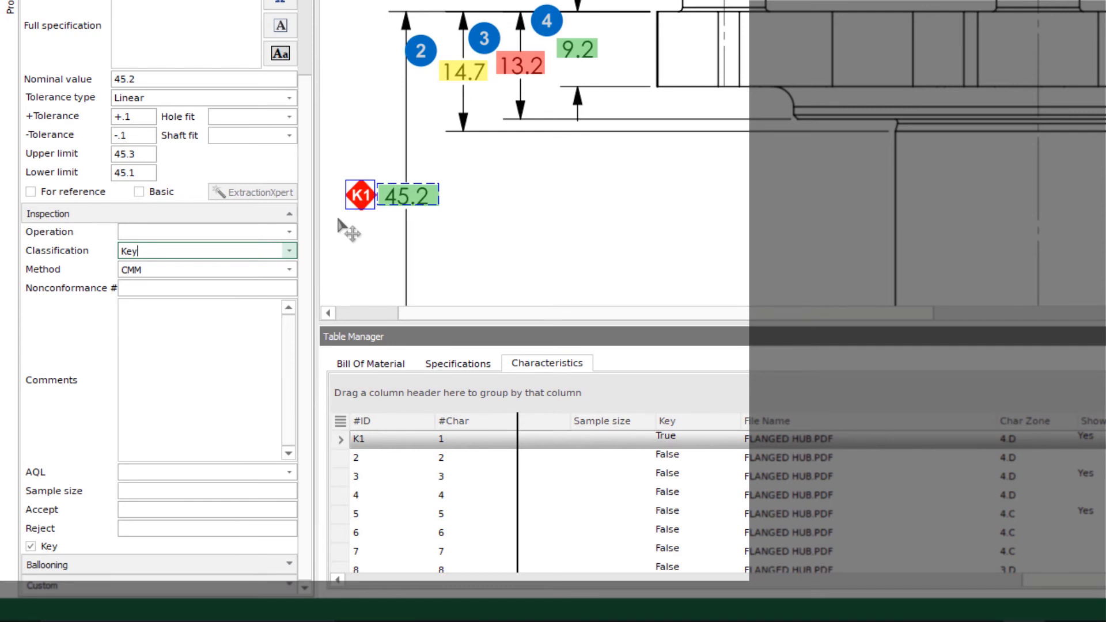